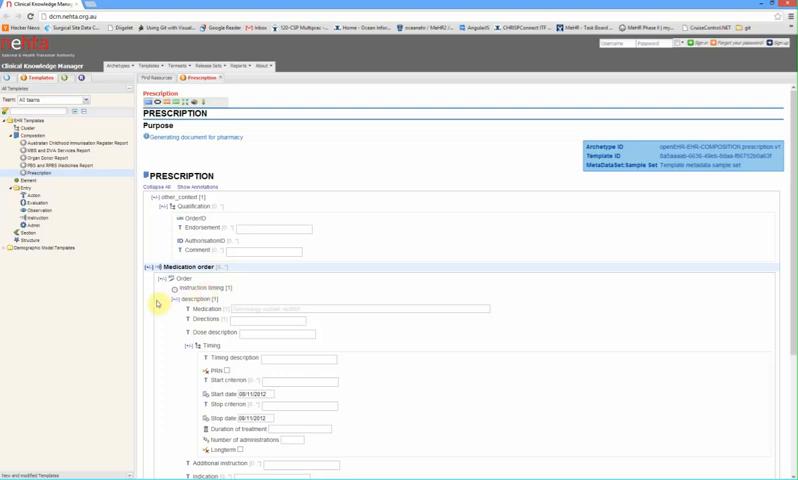
pyautogui.moveTo(178, 336)
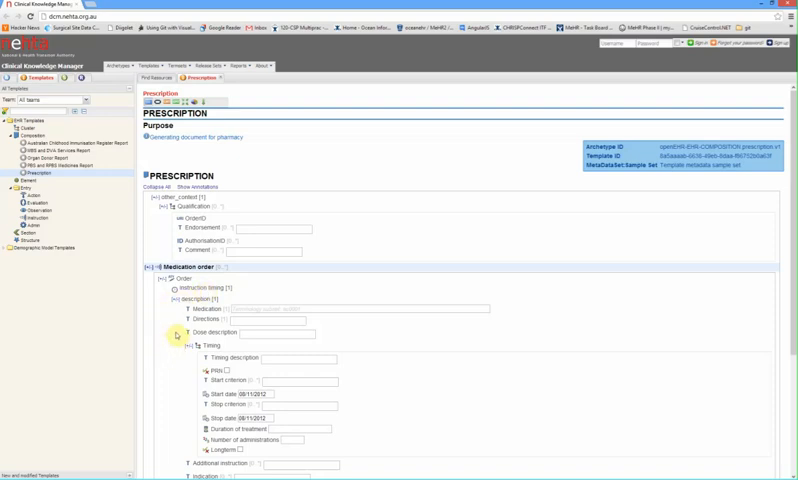
# - Browse the Prescription template's tree nodes, then save it, confirming overwrite of the existing file
pyautogui.scroll(-3)
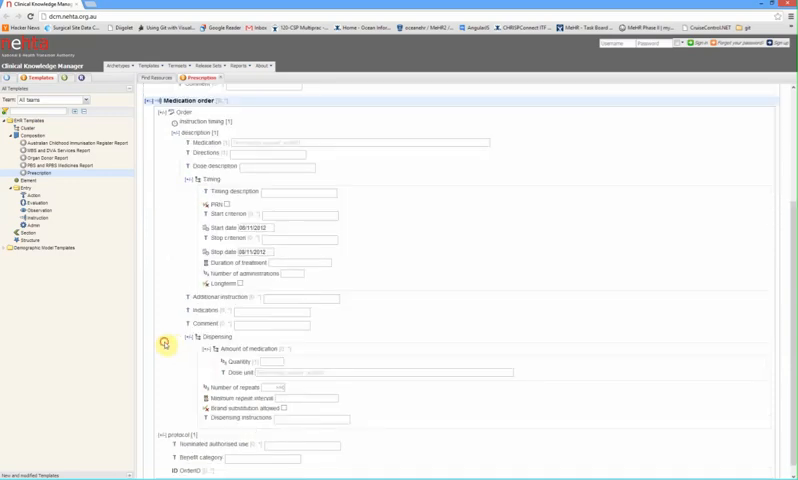
pyautogui.moveTo(170, 387)
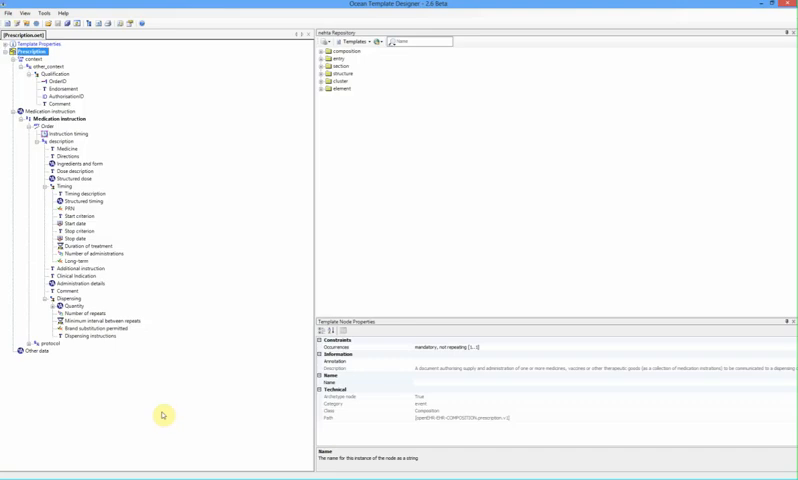
pyautogui.click(82, 171)
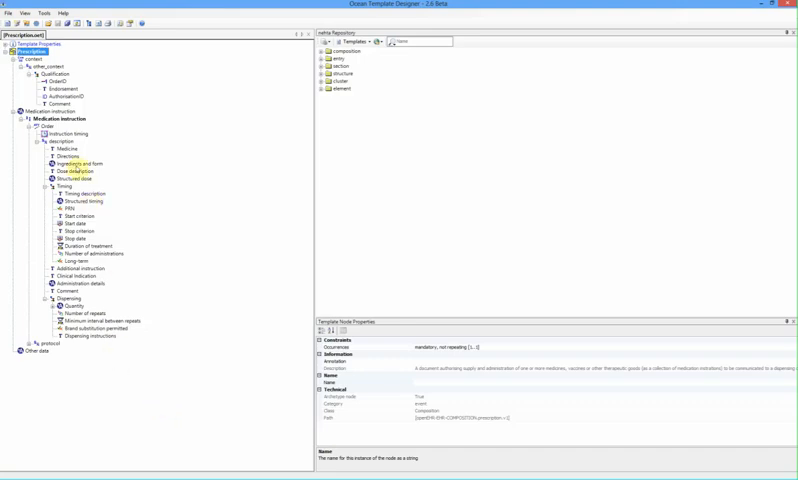
pyautogui.click(72, 132)
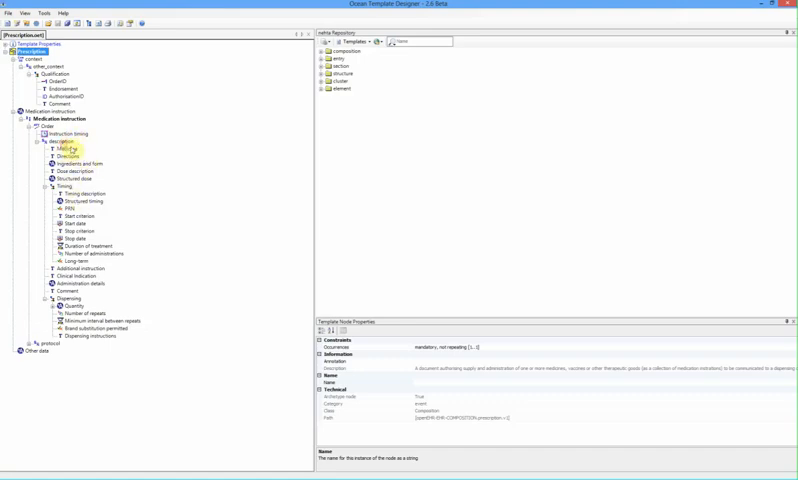
pyautogui.click(65, 185)
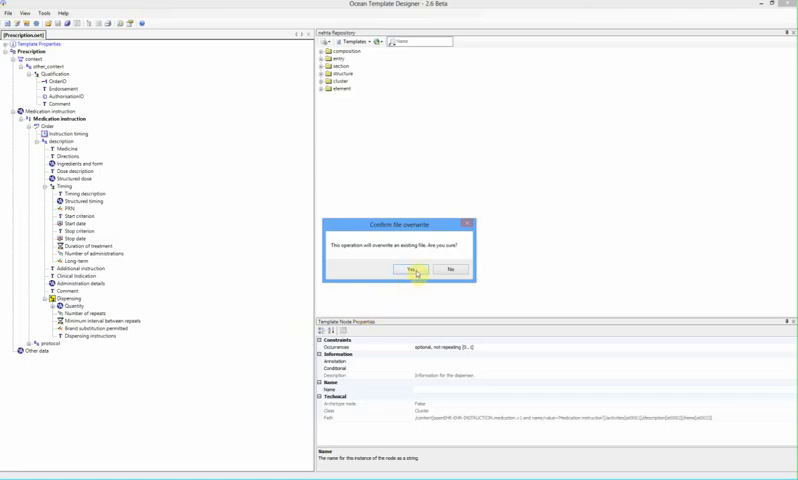
pyautogui.click(416, 269)
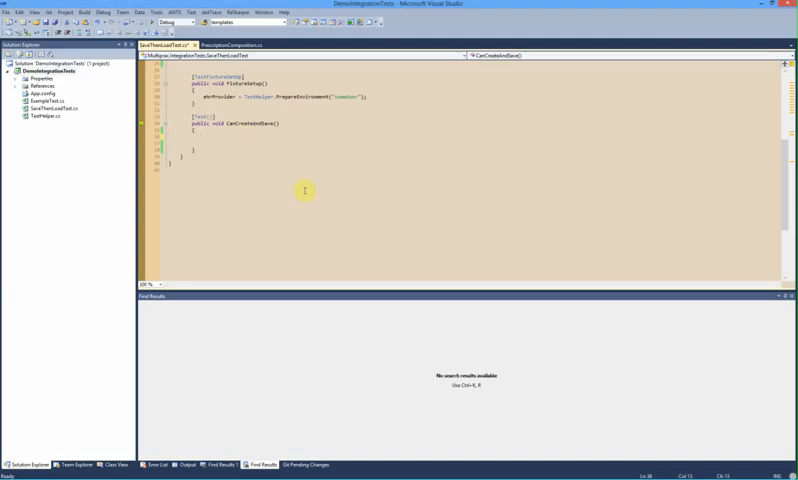
# - Code the composition, MedicationInstruction, Order and Dispensing objects, adding mi to composition.MedicationInstruction
pyautogui.write('va')
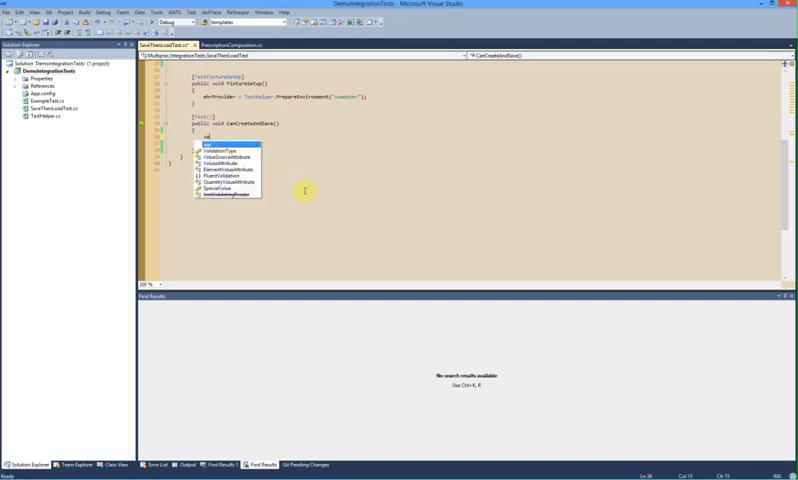
pyautogui.write('compost')
pyautogui.write('mi.Order.Dispensing = new Prescription')
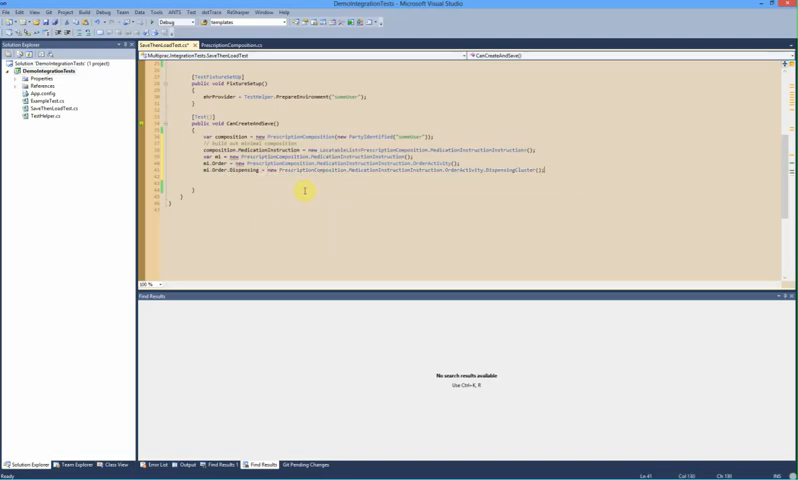
pyautogui.write('composition.MedicationInstruction')
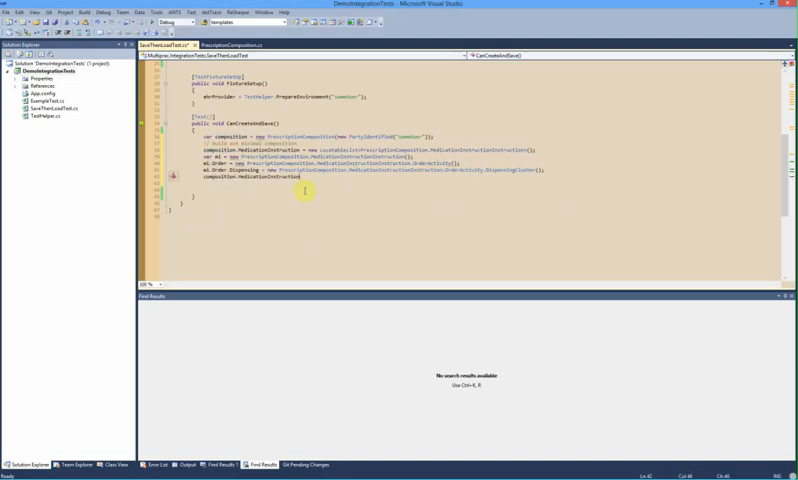
pyautogui.write('.Add(mi);')
pyautogui.write('// populate with data')
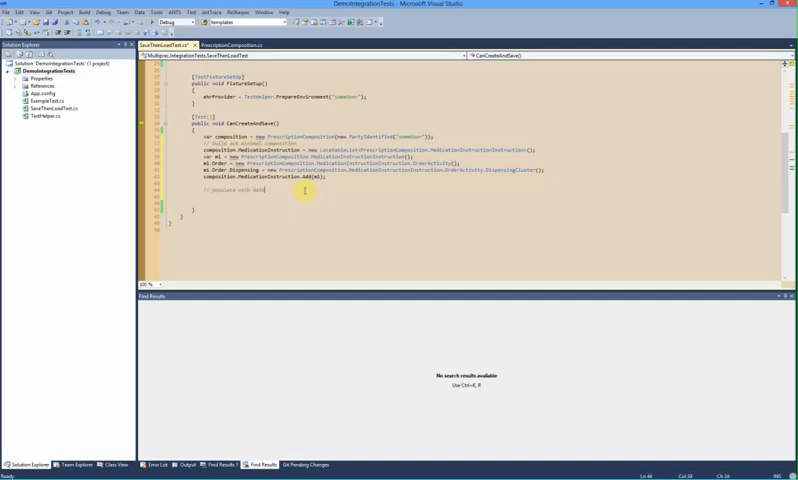
# - Assign mi.Order.Medicine = DvText("Panadol") and Timing = DvParsable("To be taken with food")
pyautogui.write('mi.Narrative =')
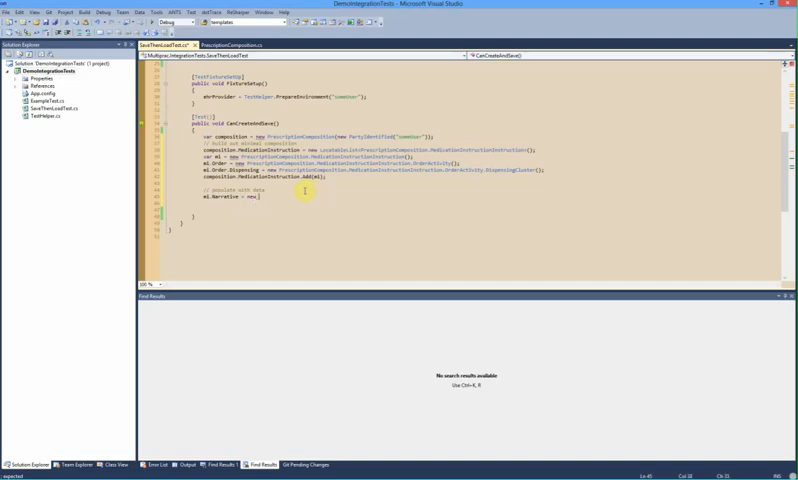
pyautogui.write('new DsText("Headache relief");')
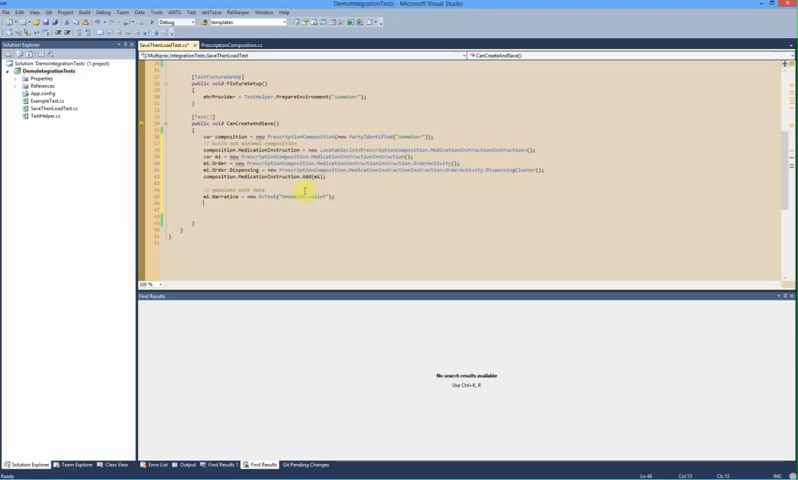
pyautogui.write('wl.Order')
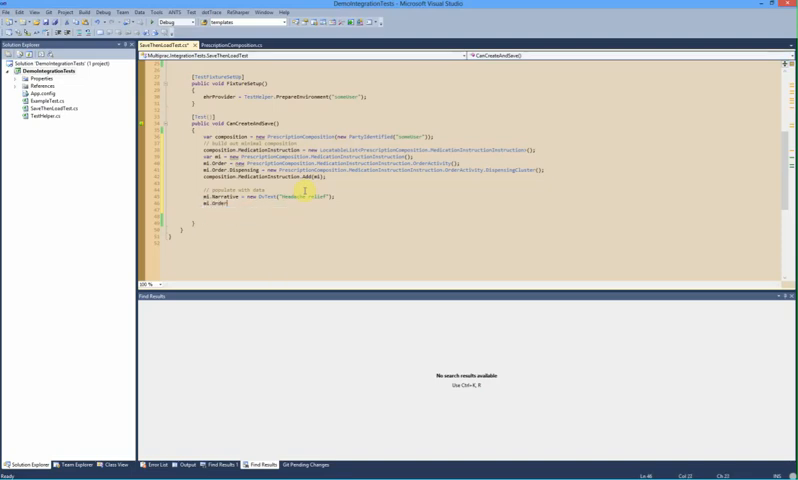
pyautogui.write('.N')
pyautogui.write('mi.Order.Timing = new DvParsable("To be taken with food", "text");')
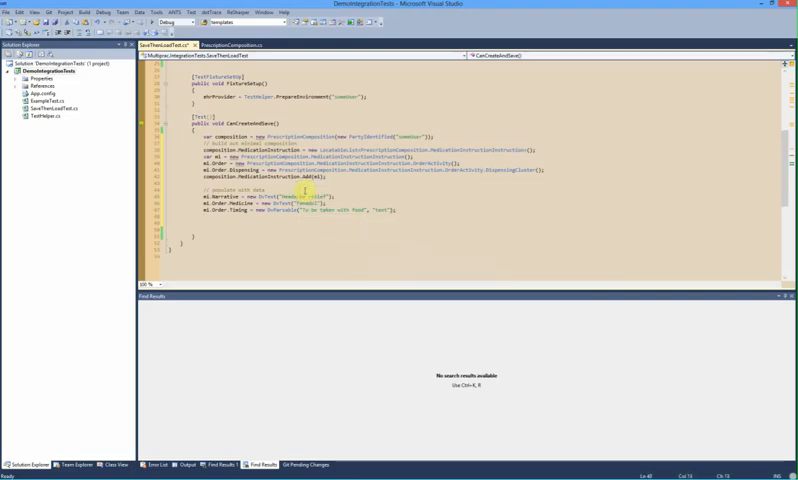
pyautogui.write('.')
pyautogui.write('// commit the composition')
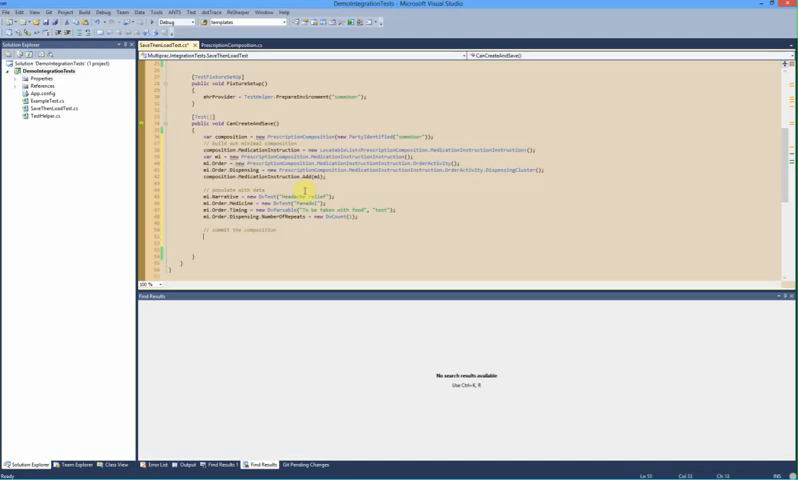
# - Set NumberOfRepeats to DvCount(1), declare ehrId, and call CreateContribution and CreateTemplateObject
pyautogui.write('var')
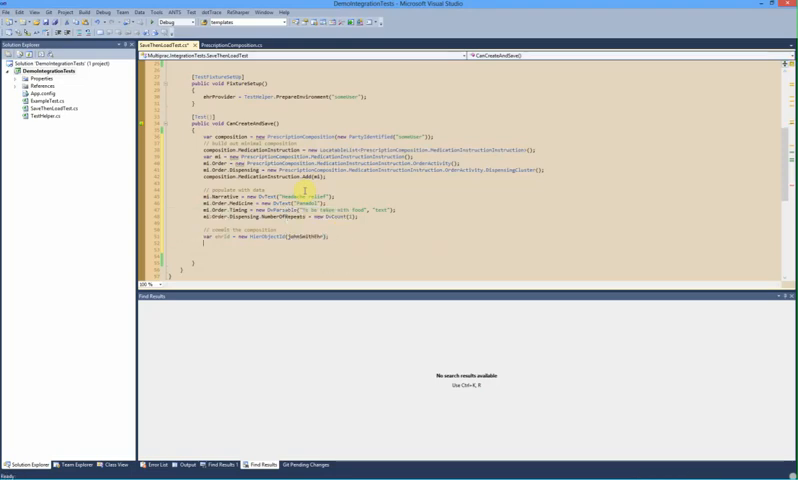
pyautogui.write('C')
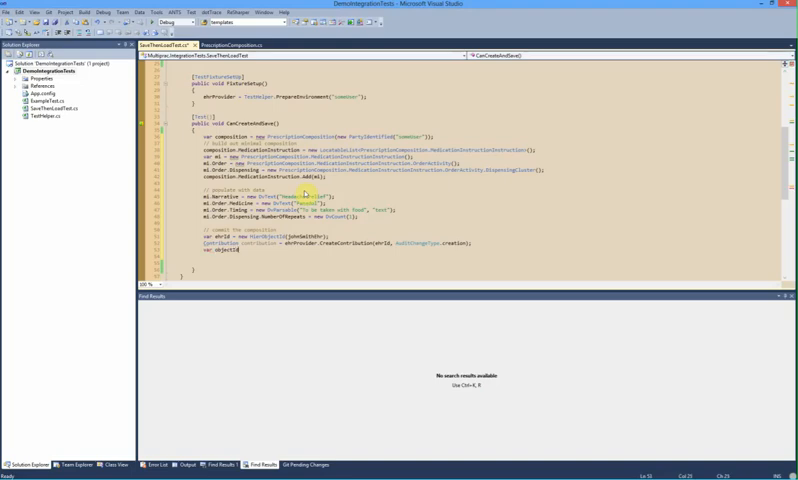
pyautogui.write('=')
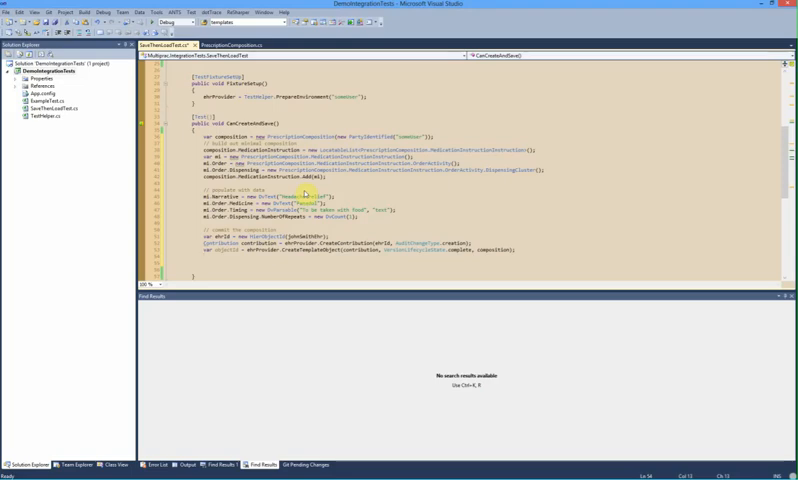
pyautogui.write('ehr')
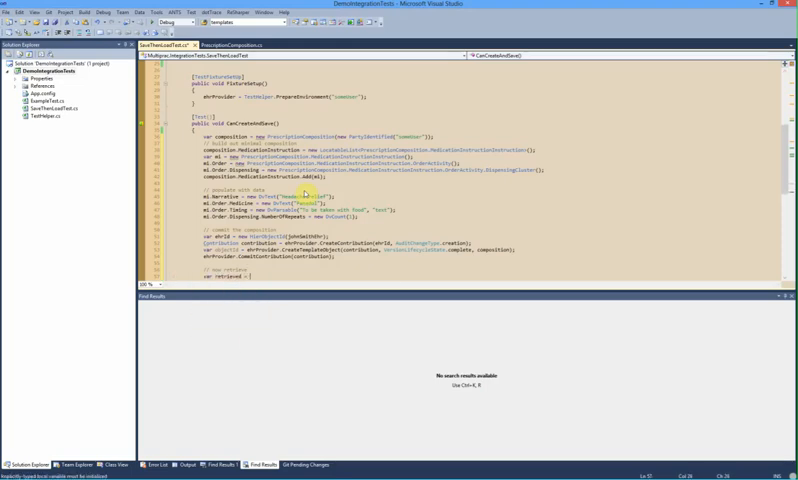
# - Add CommitContribution, GetComposition(...).AsTemplateObject<PrescriptionComposition>() and Assert.AreEqual(1, MedicationInstruction.Count)
pyautogui.write('ehrProvider.GetComposition(objectId, null).AsTemplateObject<PrescriptionComposition>();')
pyautogui.write('// confirm result')
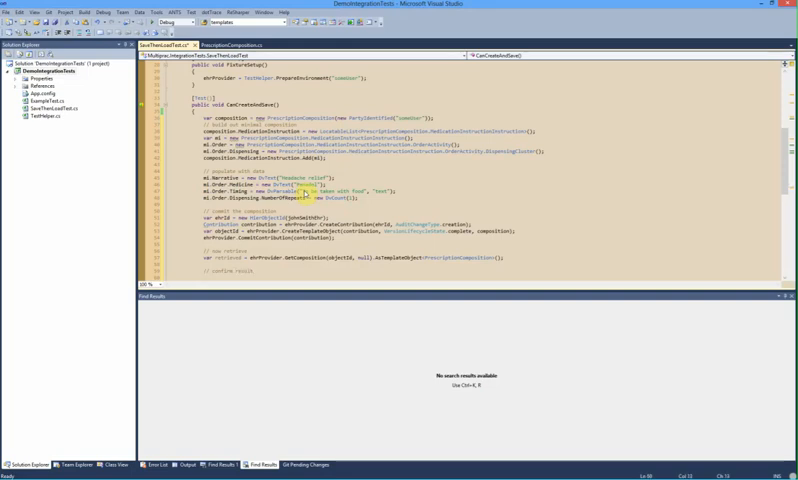
pyautogui.write('Assert.AreEqual(1, retrieved.MedicationInstruction.Count);')
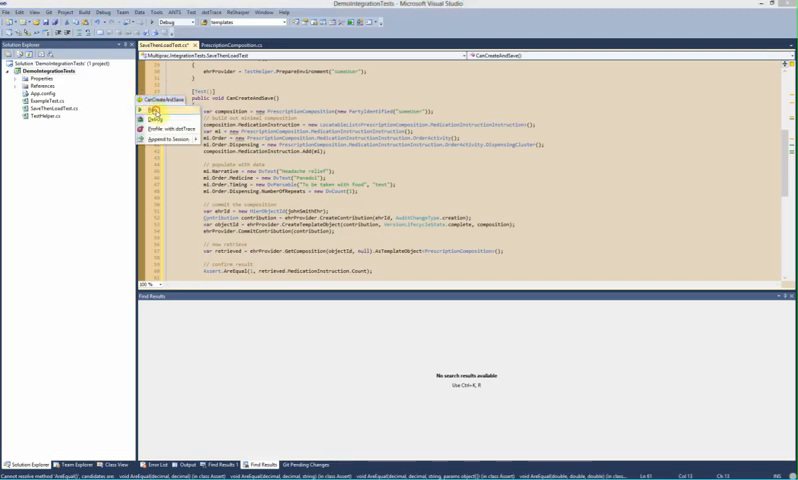
# - Run the CanCreateAndSave test from the ReSharper gutter menu
pyautogui.click(155, 107)
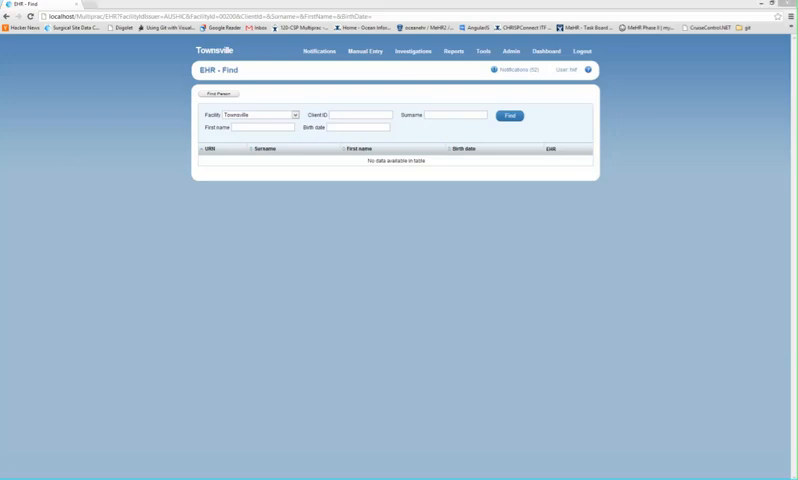
# - Search the EHR Find page for client ID 800
pyautogui.click(360, 114)
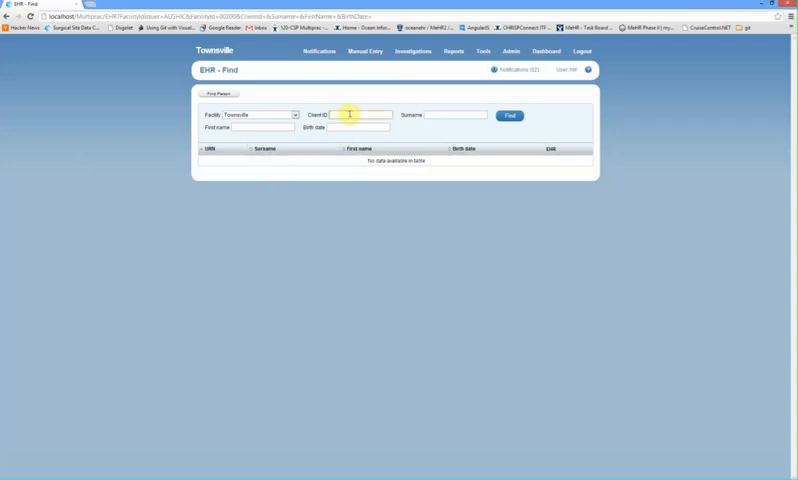
pyautogui.write('800')
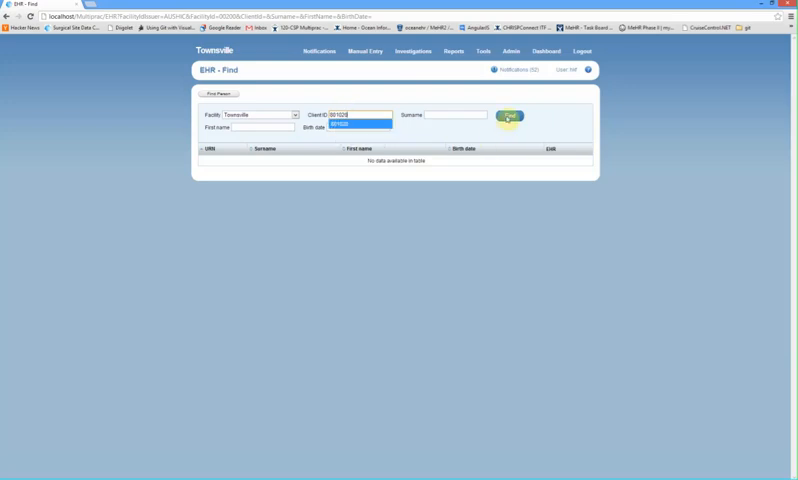
pyautogui.click(509, 115)
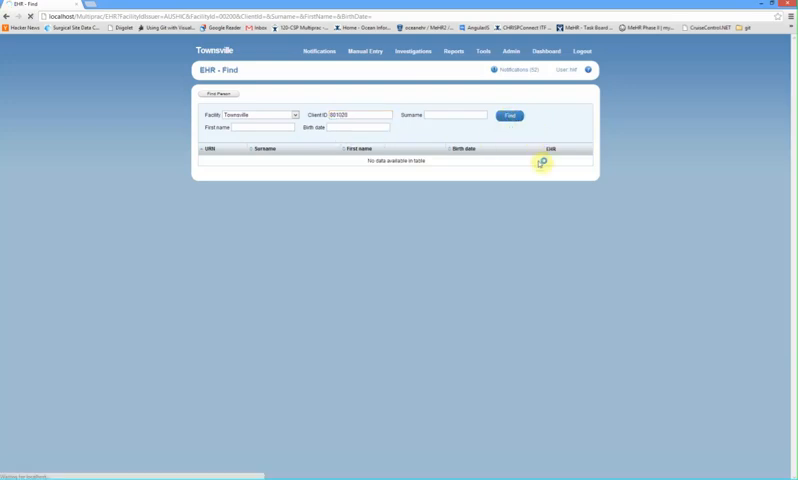